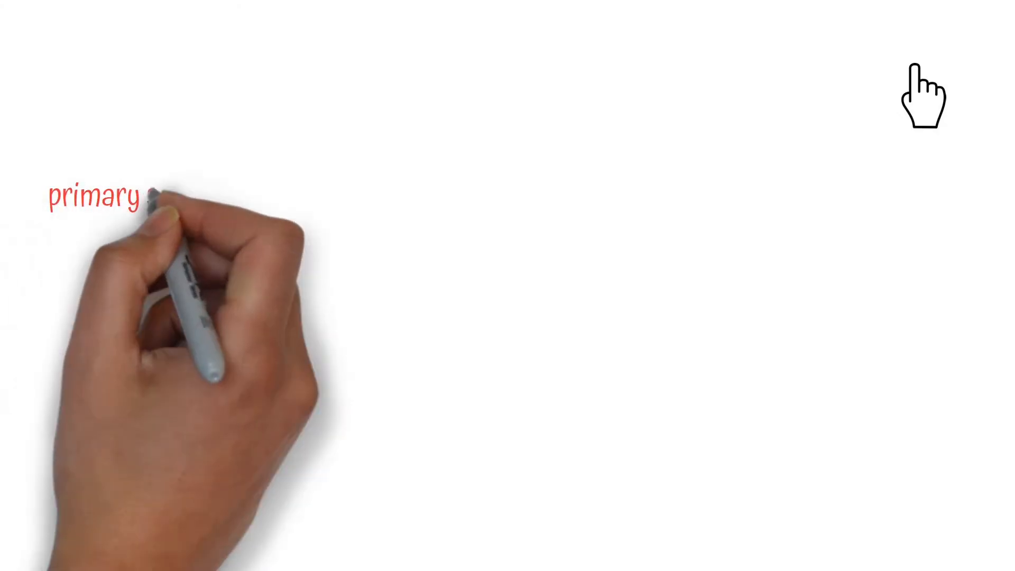
text(sensory neurons)
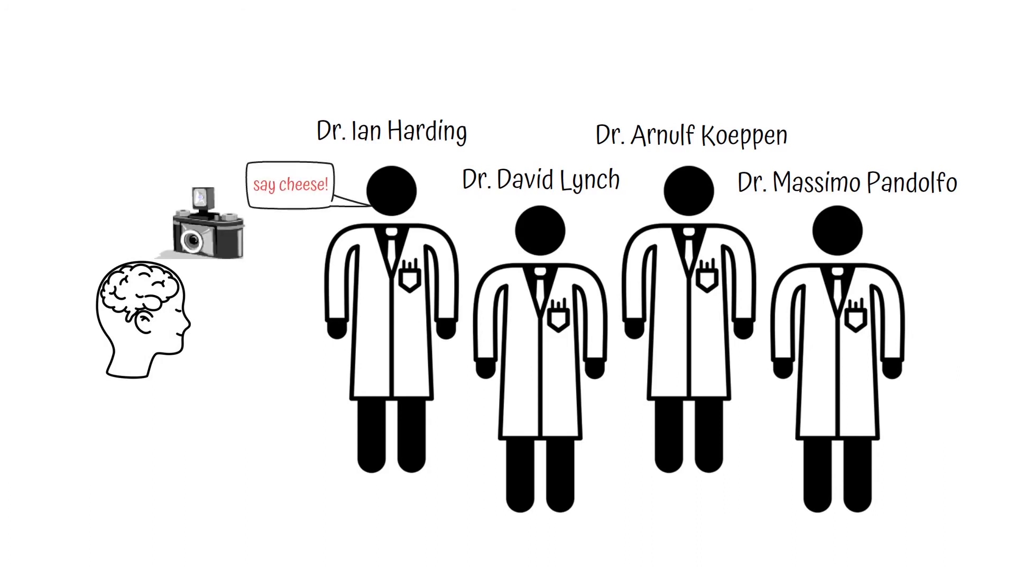
scroll(down, 3)
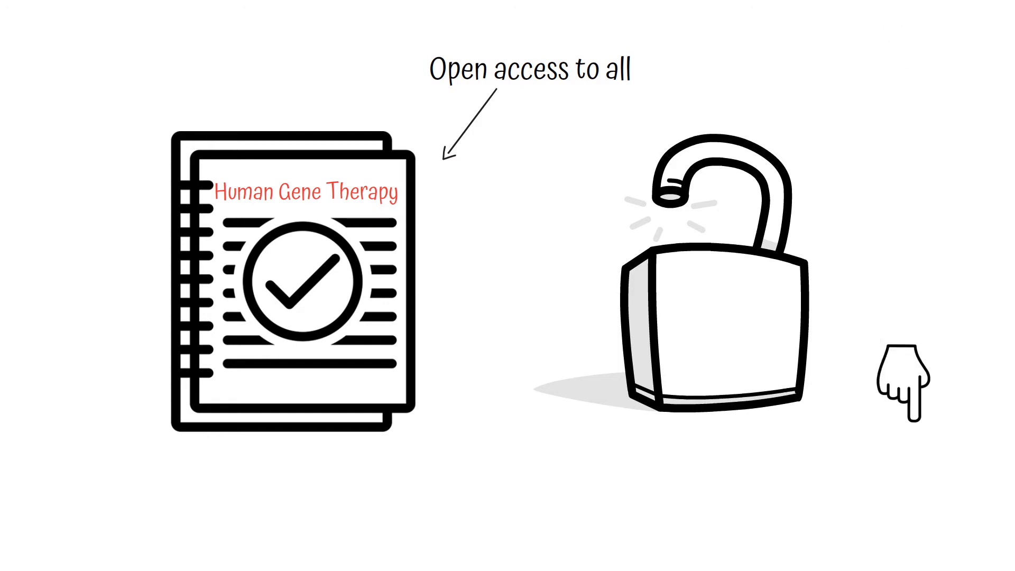
mouse_move(905, 485)
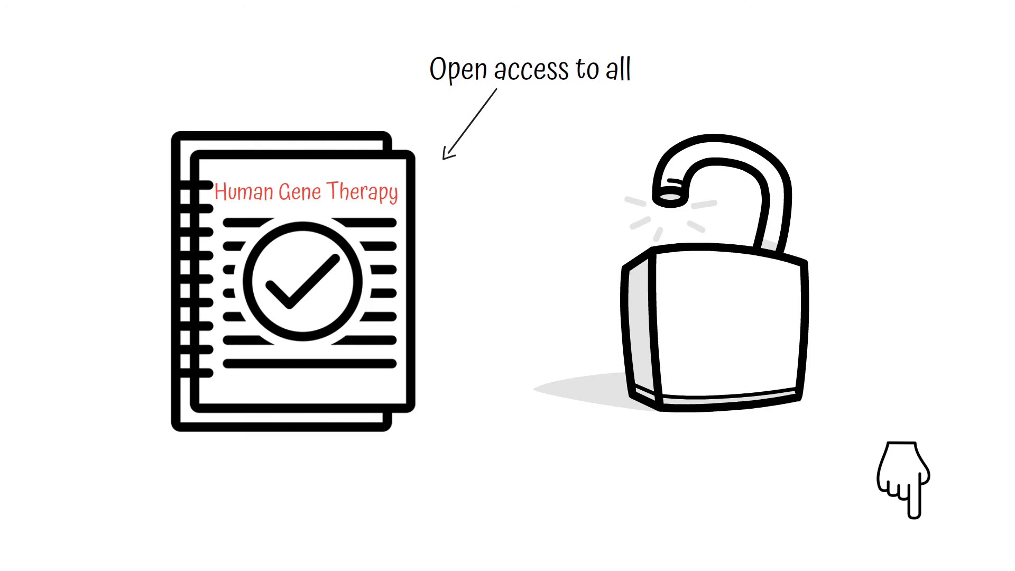